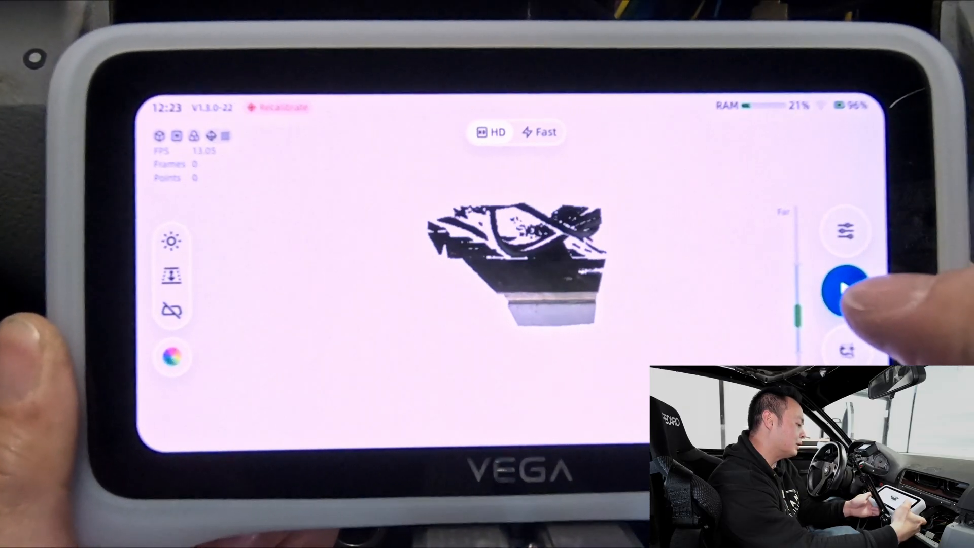
Step: Start recording the center console scan in the VEGA 3D scanner
click(843, 288)
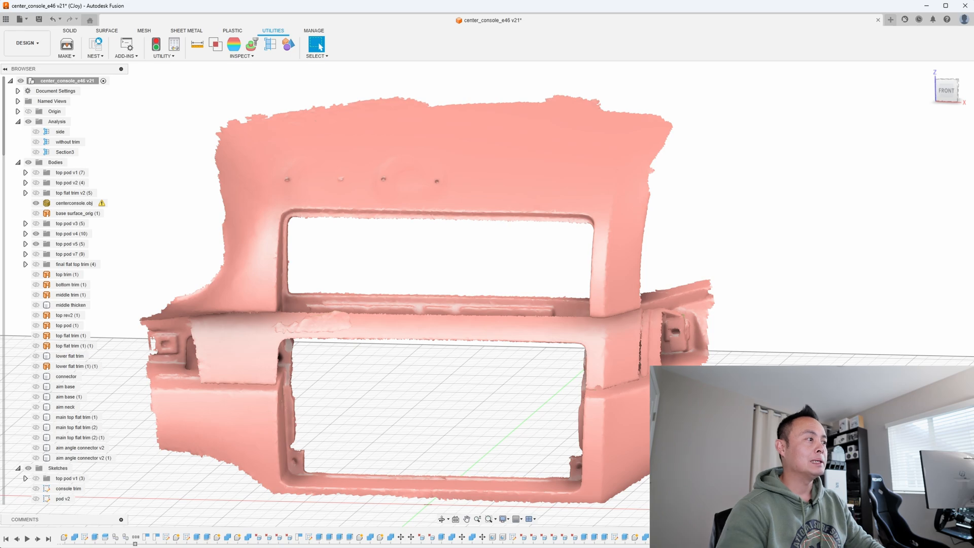
click(74, 203)
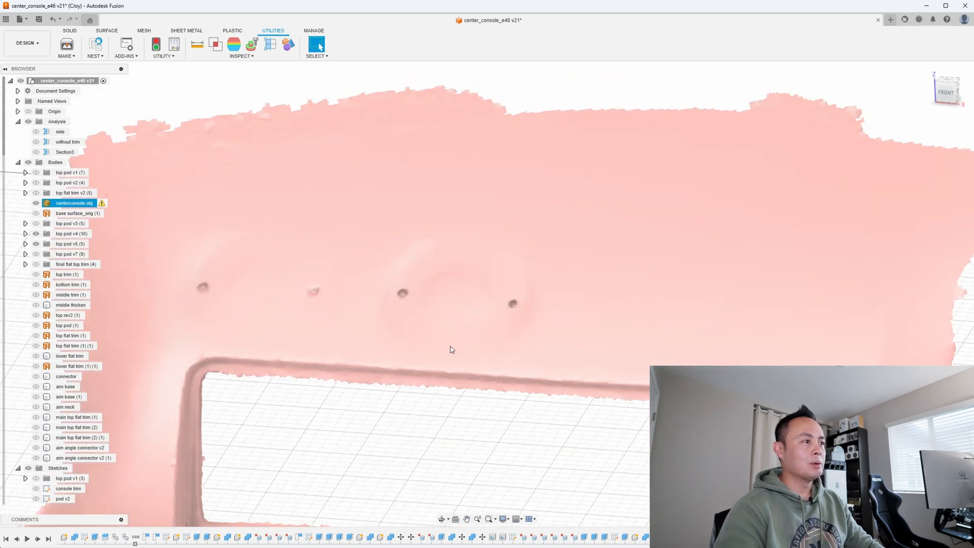
mouse_move(425, 354)
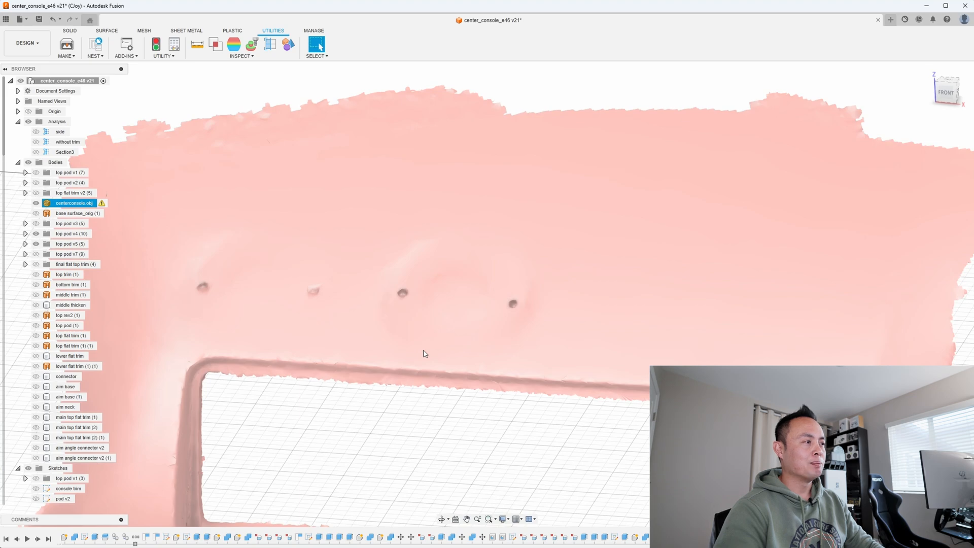
mouse_move(425, 361)
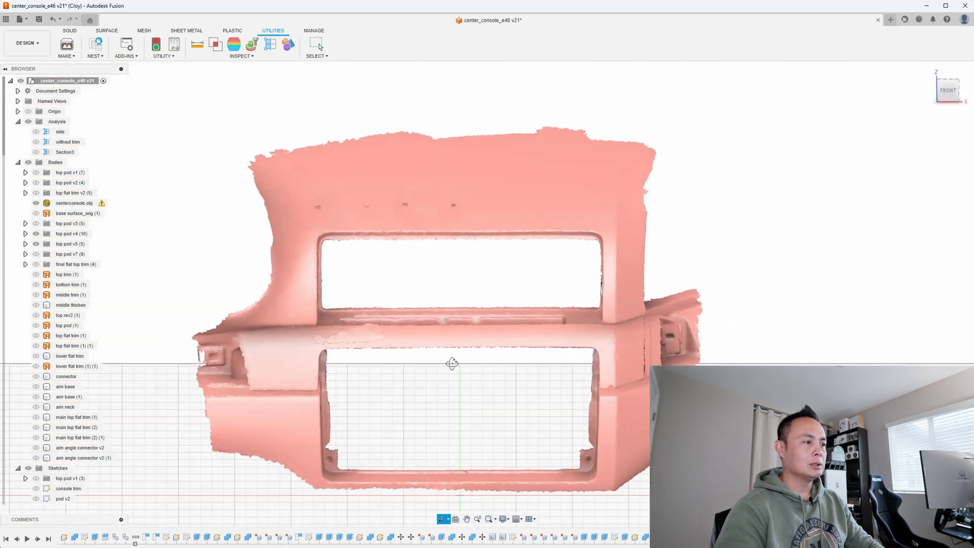
Step: Make the top pod body visible so its flat plate shows across the console mesh
click(74, 203)
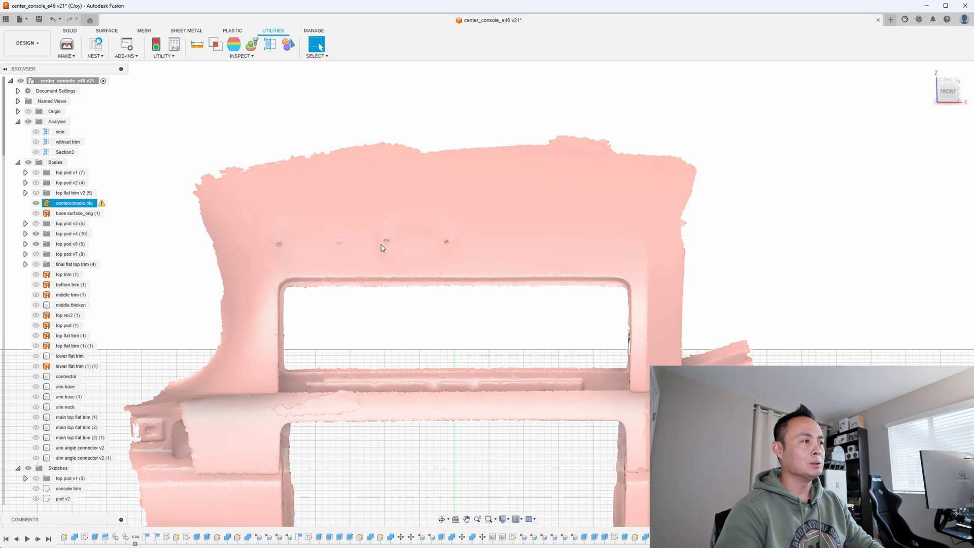
mouse_move(394, 229)
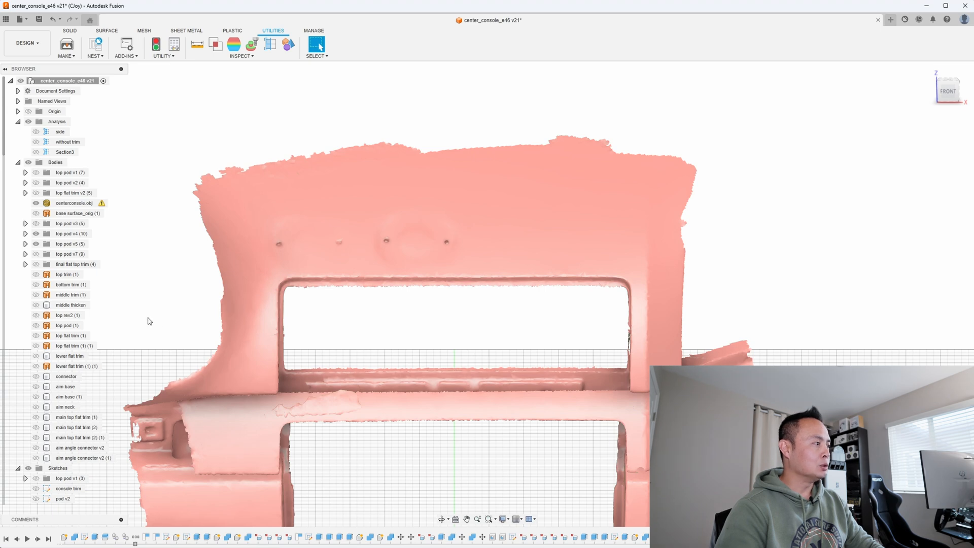
click(56, 325)
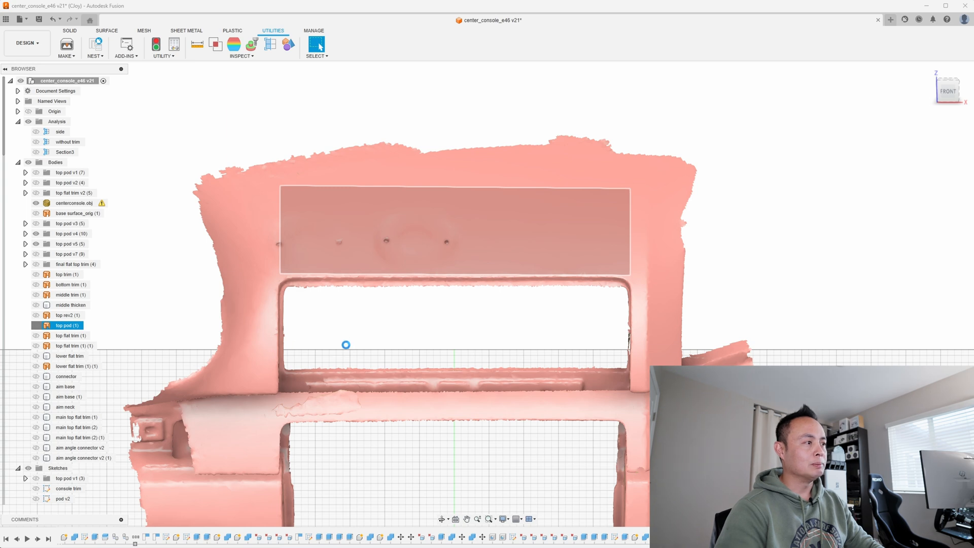
mouse_move(496, 248)
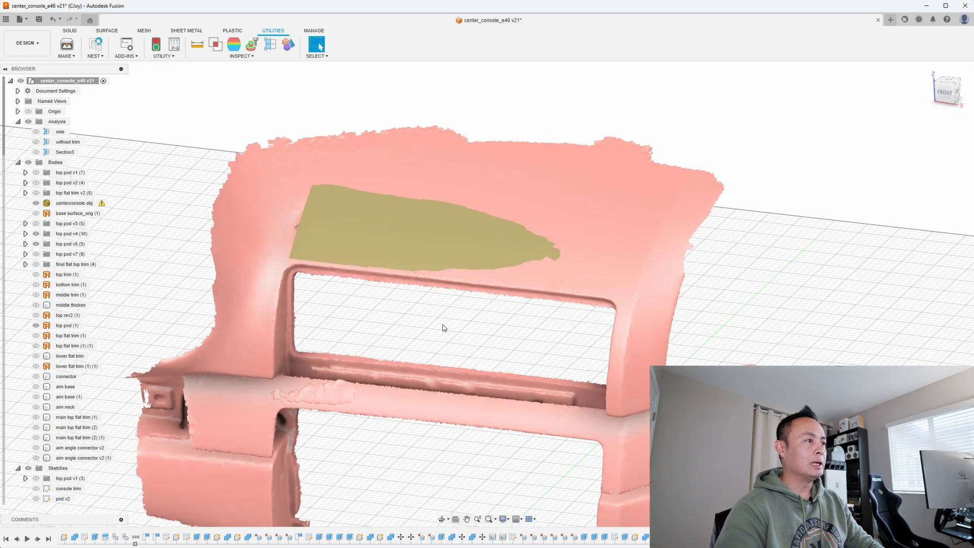
click(63, 325)
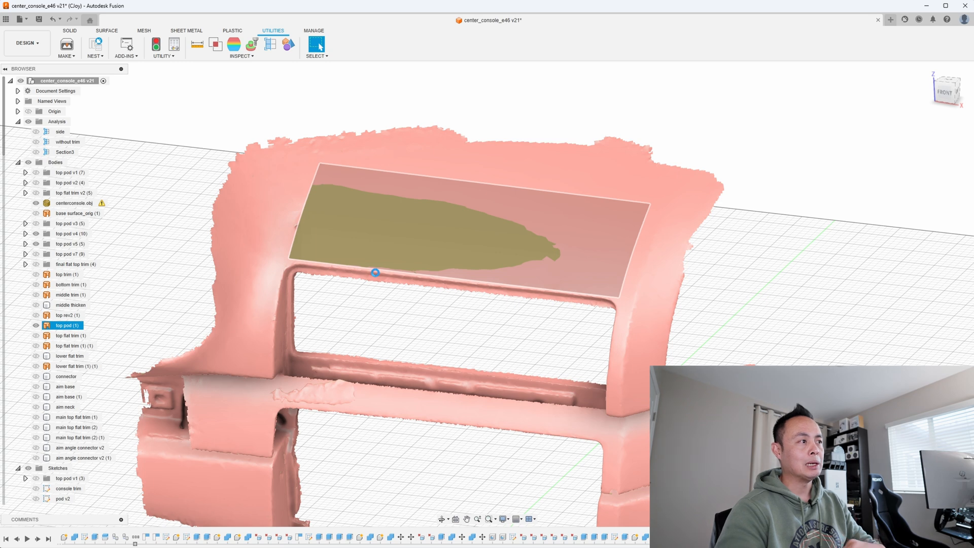
click(74, 203)
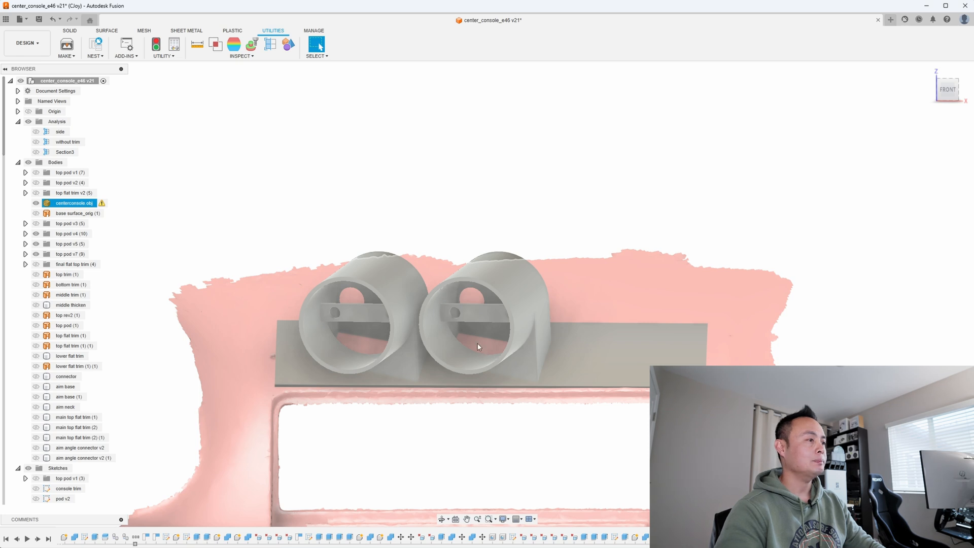
Step: Toggle the centerconsole.obj mesh visibility beneath the dual gauge pod bodies
click(35, 203)
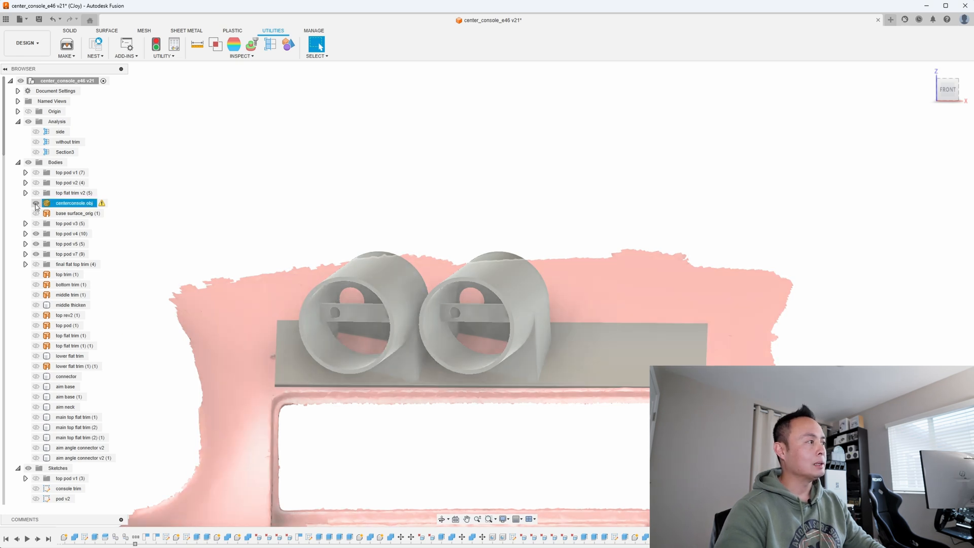
click(36, 203)
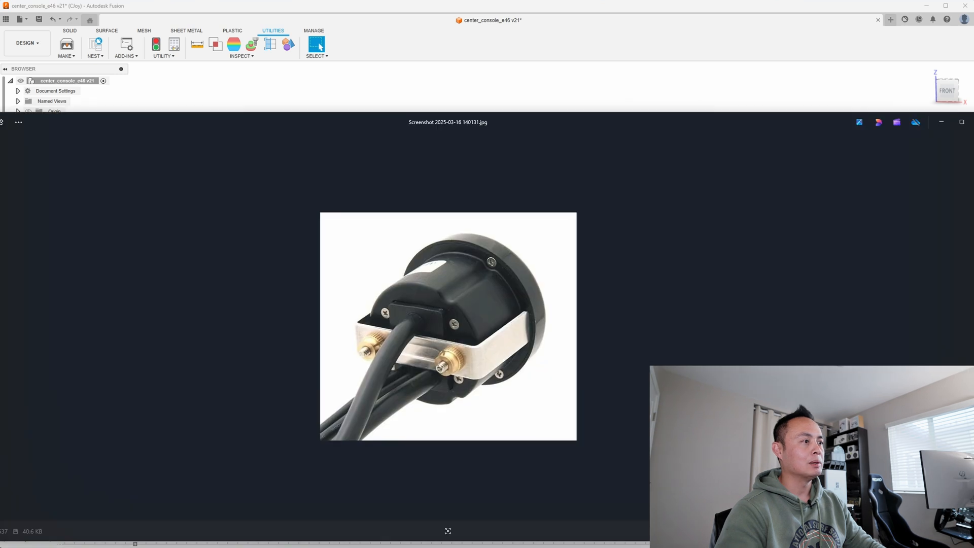
mouse_move(497, 371)
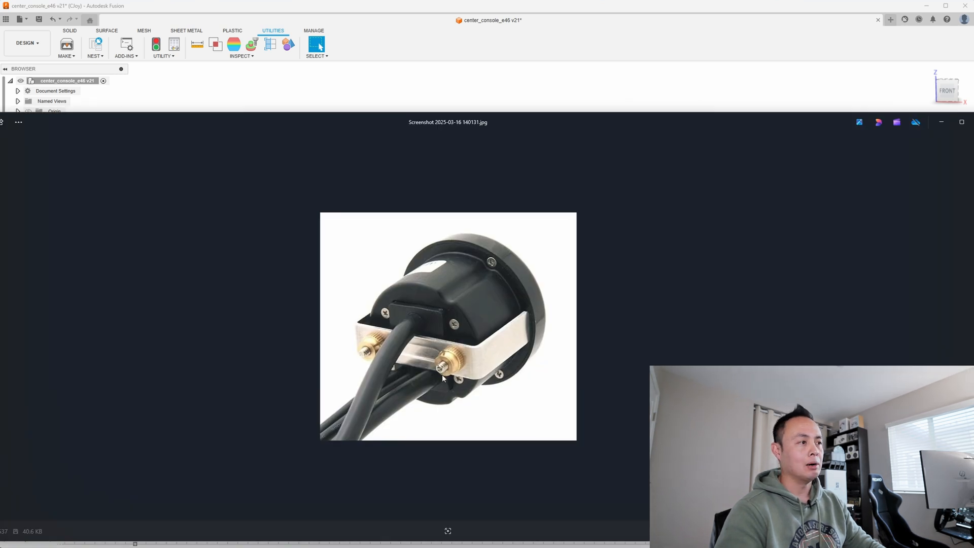
mouse_move(403, 382)
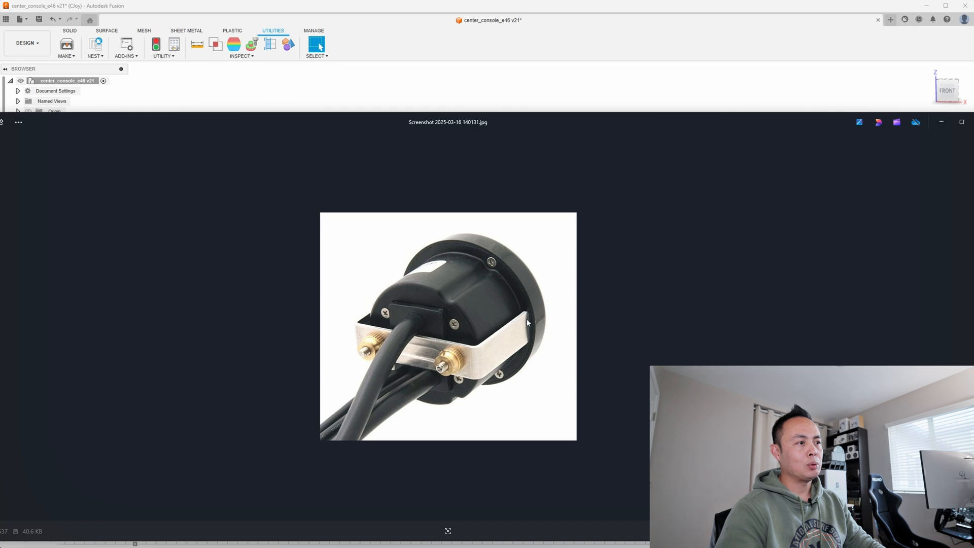
mouse_move(479, 363)
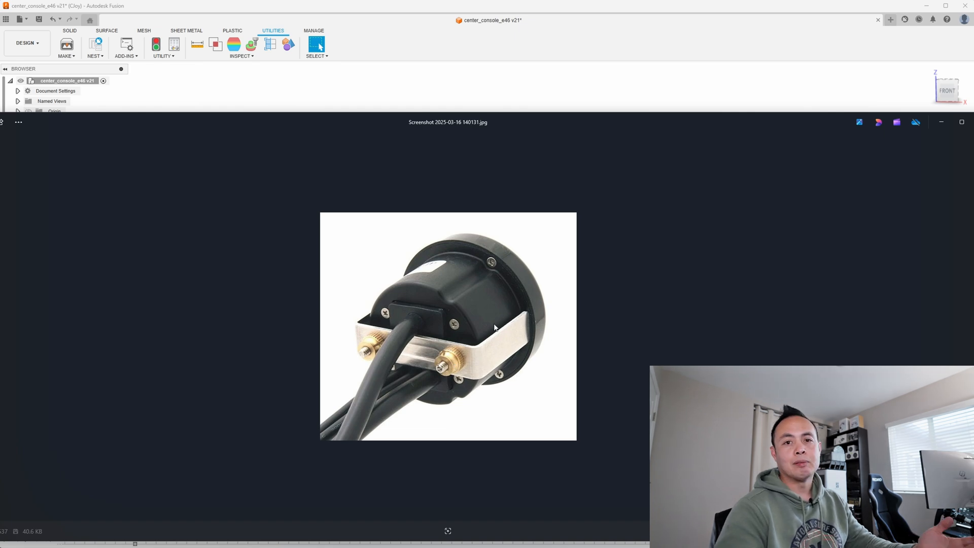
mouse_move(531, 255)
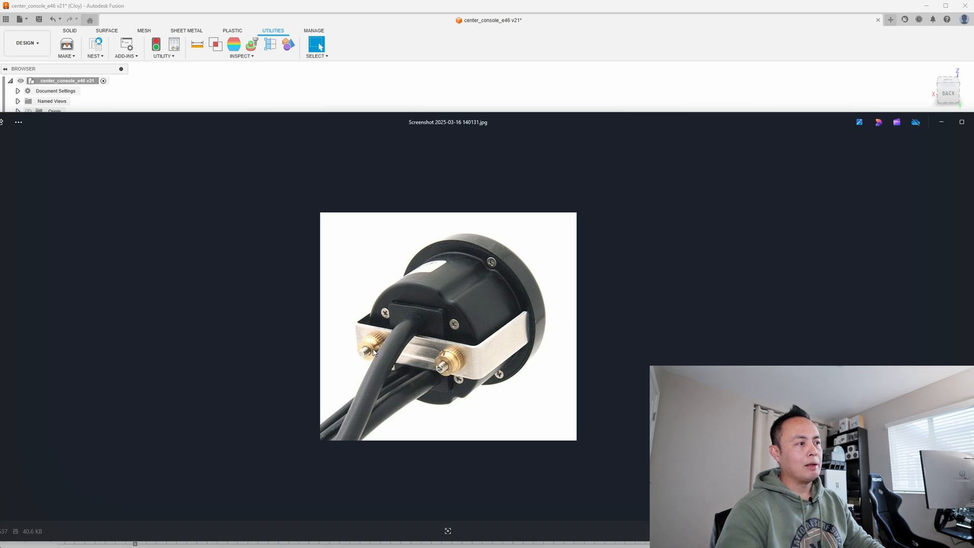
mouse_move(362, 350)
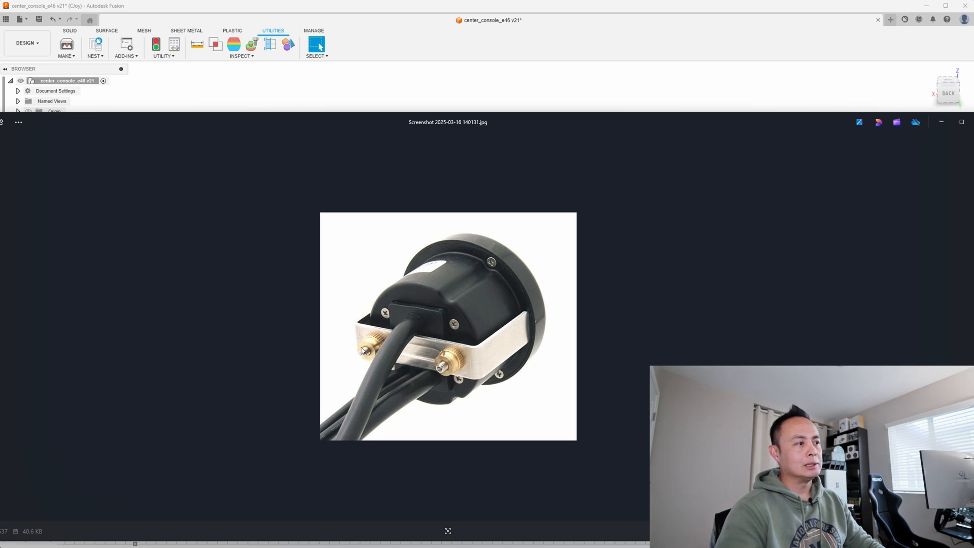
mouse_move(362, 327)
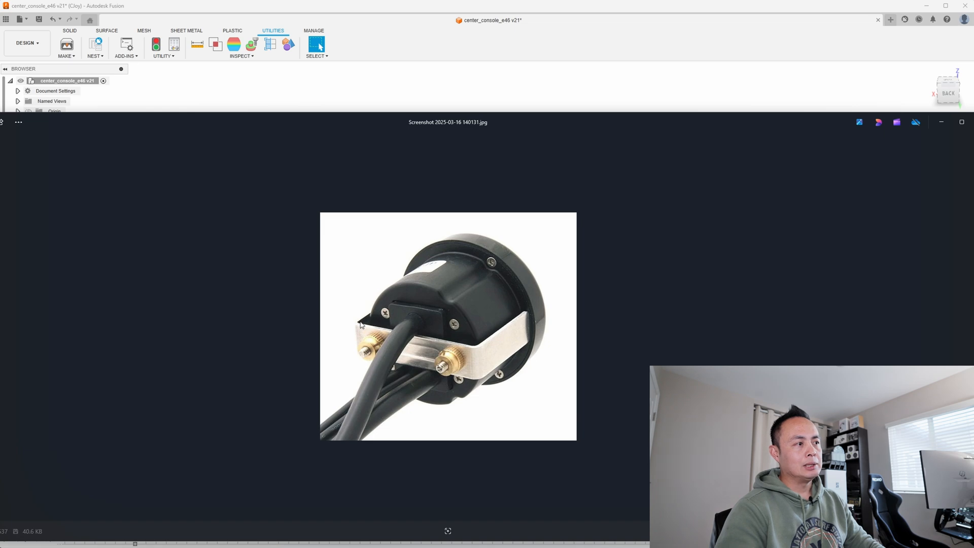
mouse_move(365, 370)
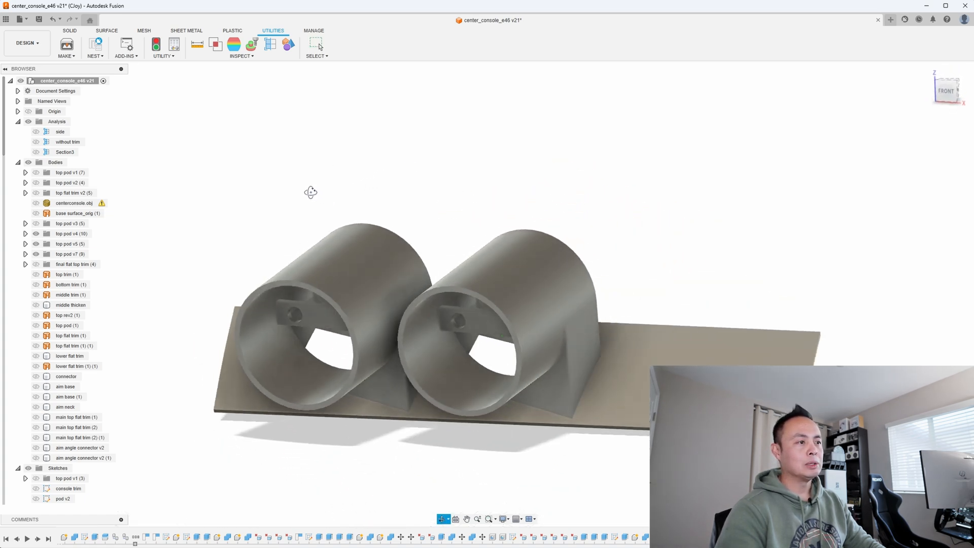
Step: Orbit the gauge pod body to face straight on from the front
drag(310, 193, 342, 350)
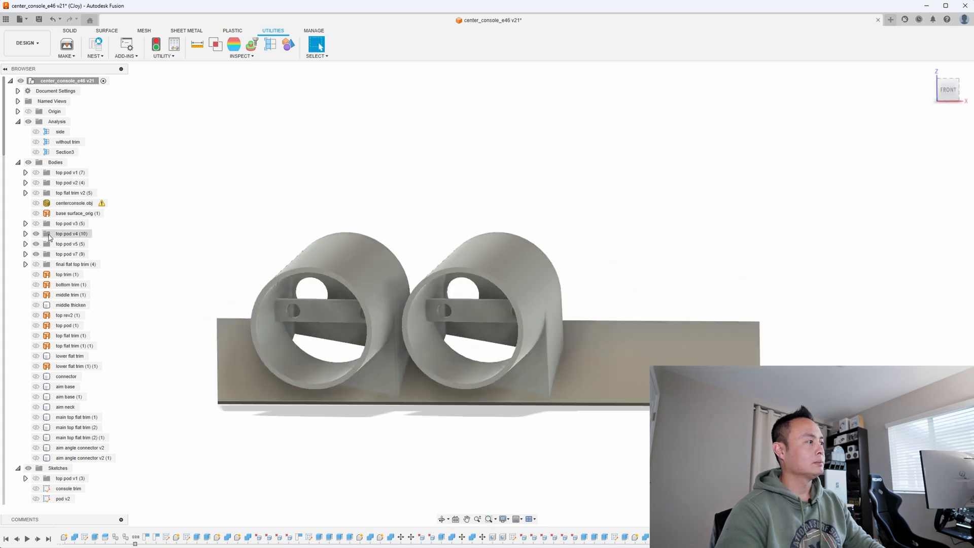
mouse_move(32, 219)
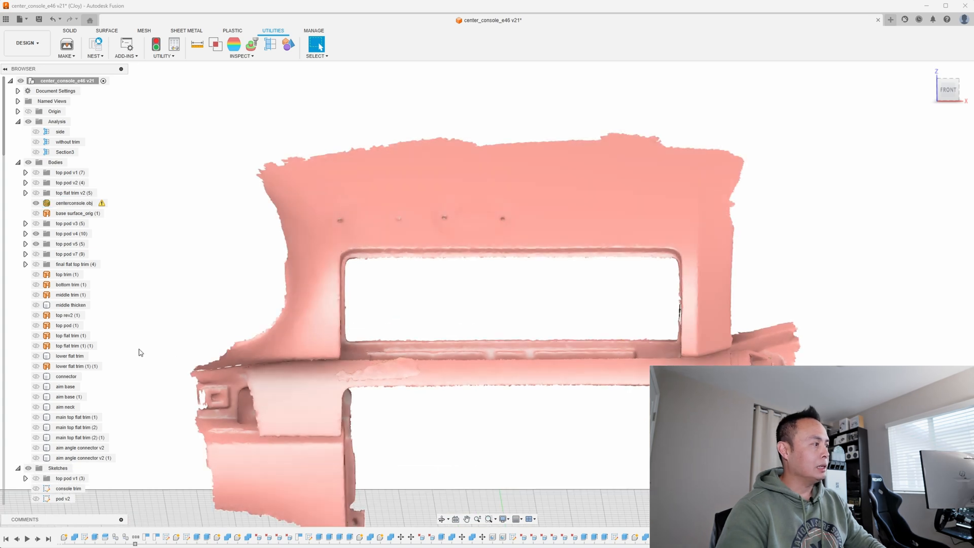
mouse_move(121, 341)
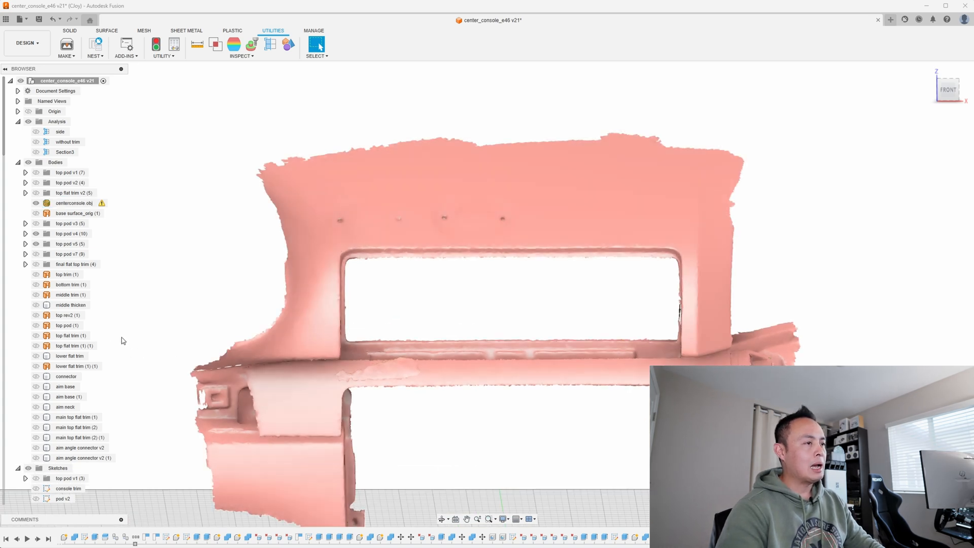
Step: Show the top and bottom trim plates seated in the console mesh openings at an angled view
click(74, 203)
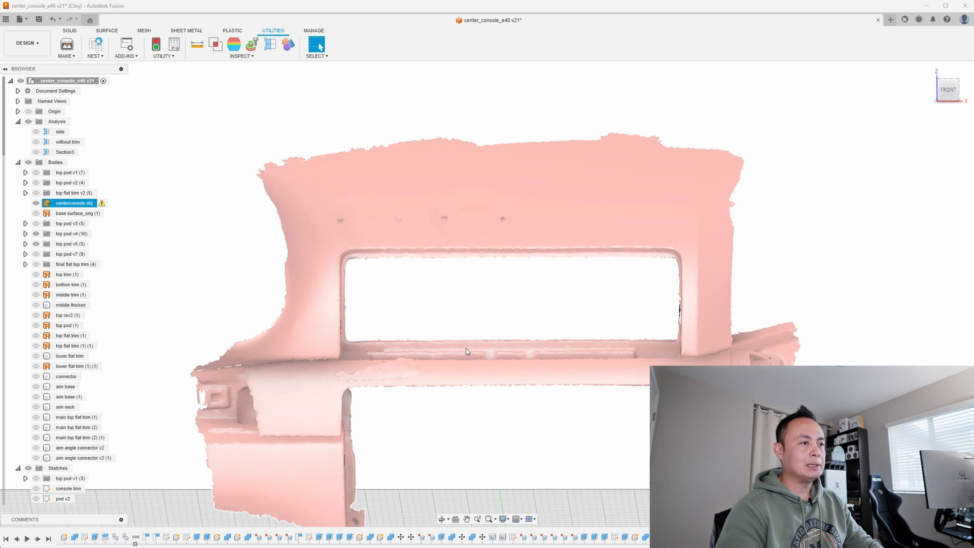
drag(466, 351, 445, 356)
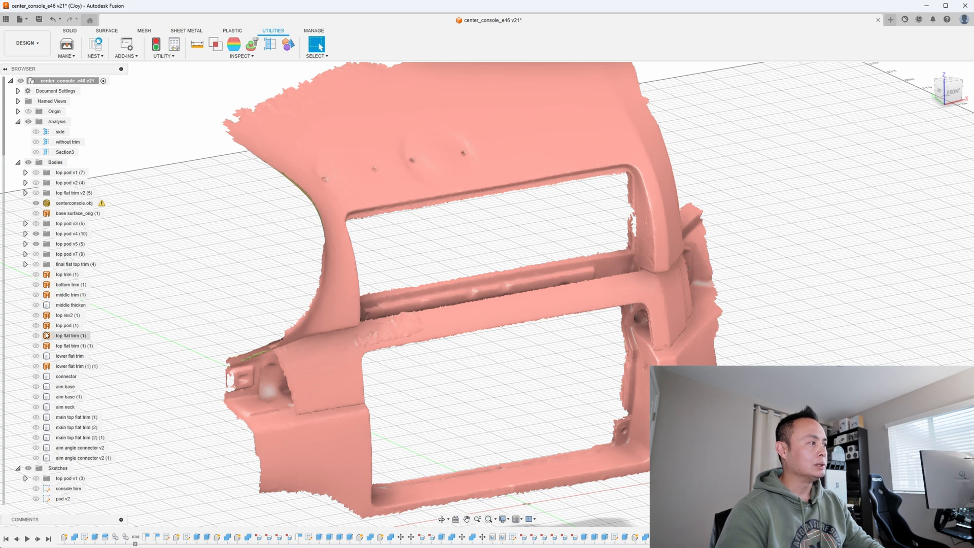
click(37, 274)
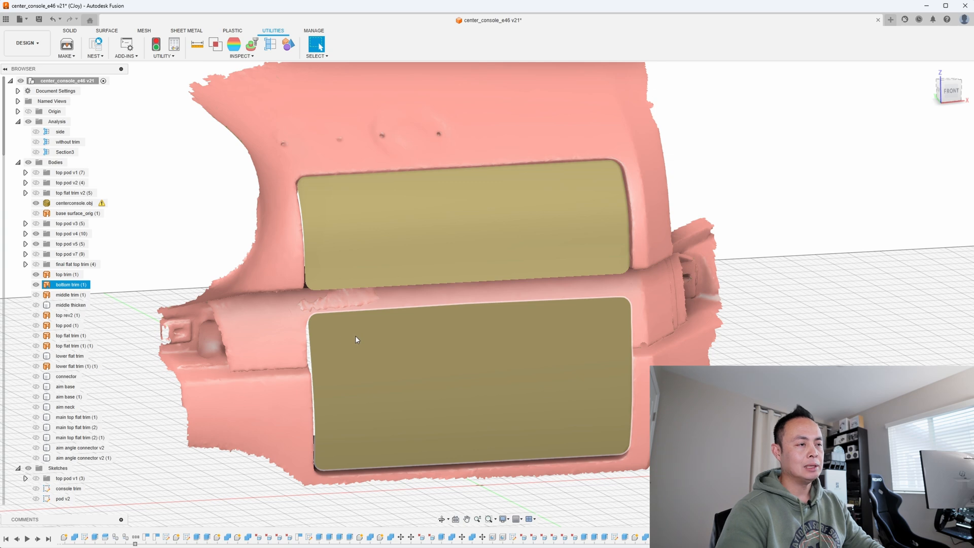
mouse_move(339, 347)
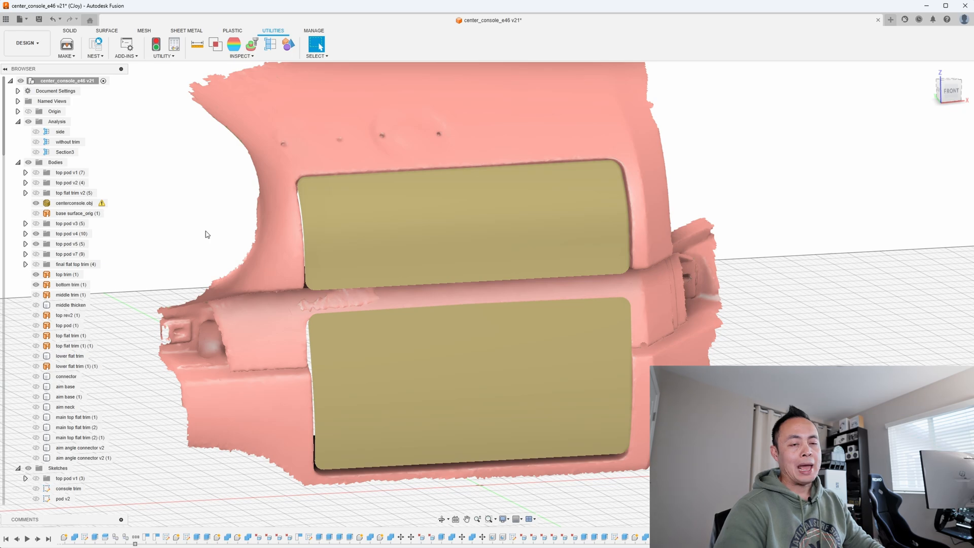
click(63, 275)
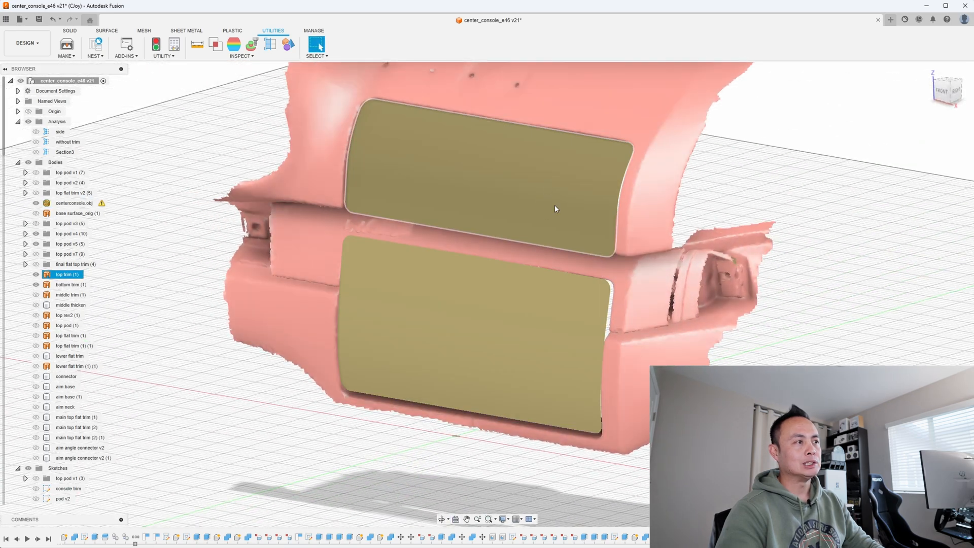
click(36, 274)
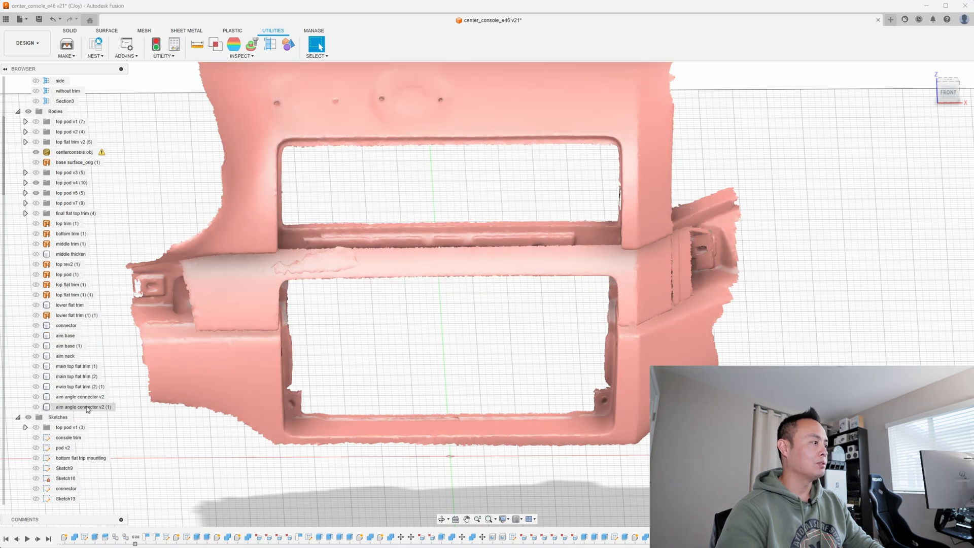
Step: Show the console trim sketch outlining the upper opening
scroll(down, 3)
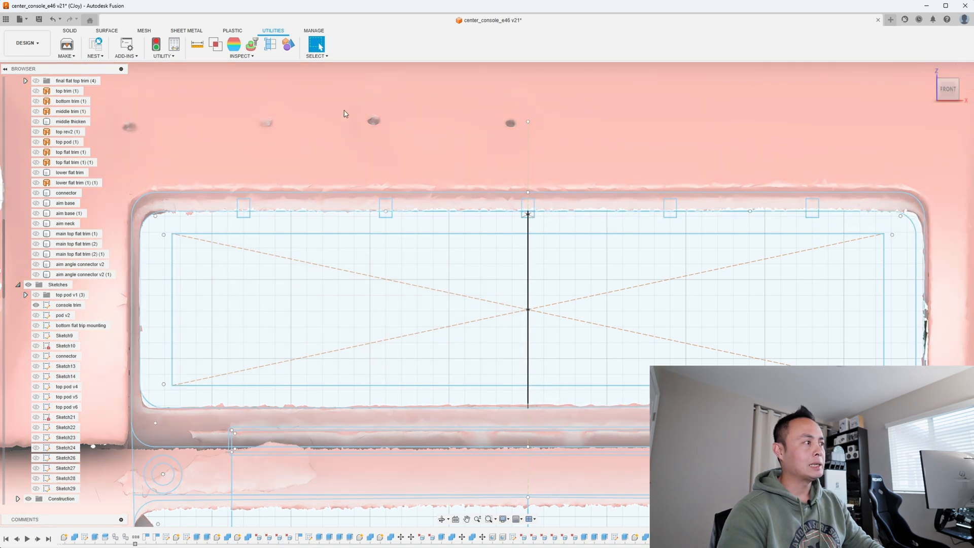
click(68, 305)
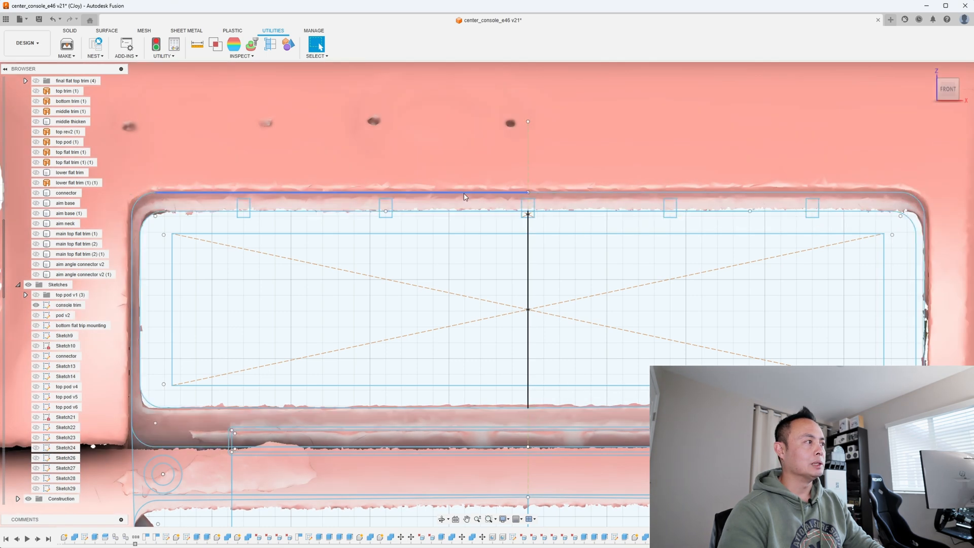
click(69, 304)
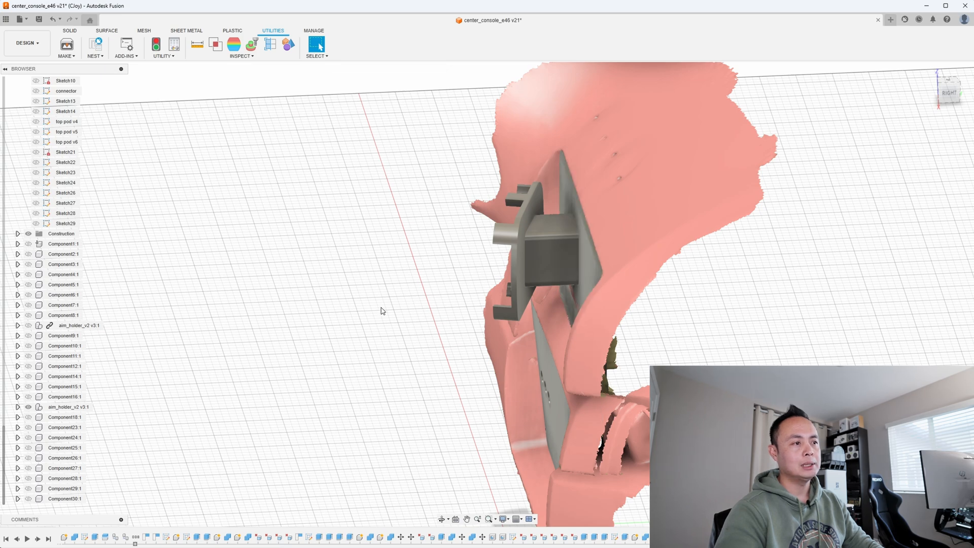
Step: Orbit the console to inspect the pod and plates from the side and behind
drag(383, 310, 551, 342)
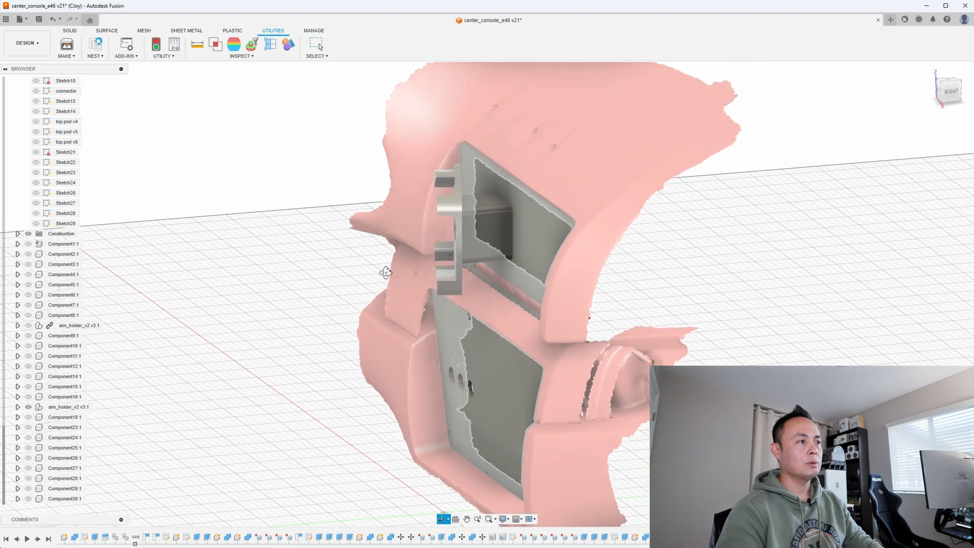
drag(385, 272, 419, 280)
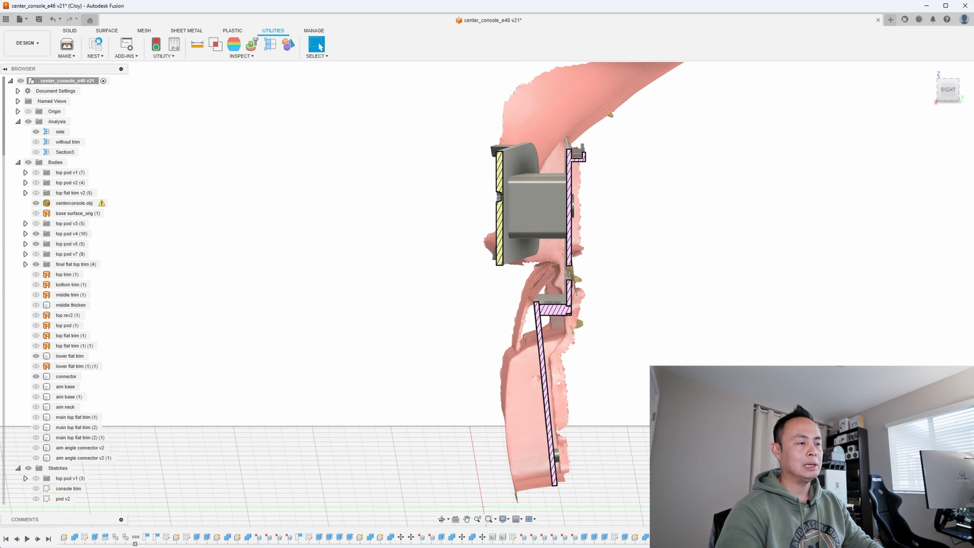
Step: Enable the 'side' section analysis cutting through the console, pod and plates
click(69, 356)
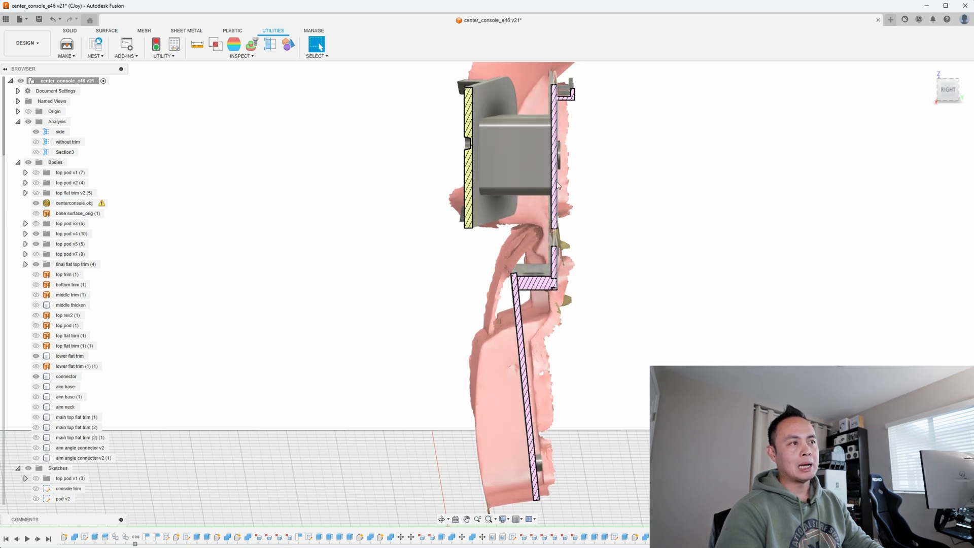
click(69, 357)
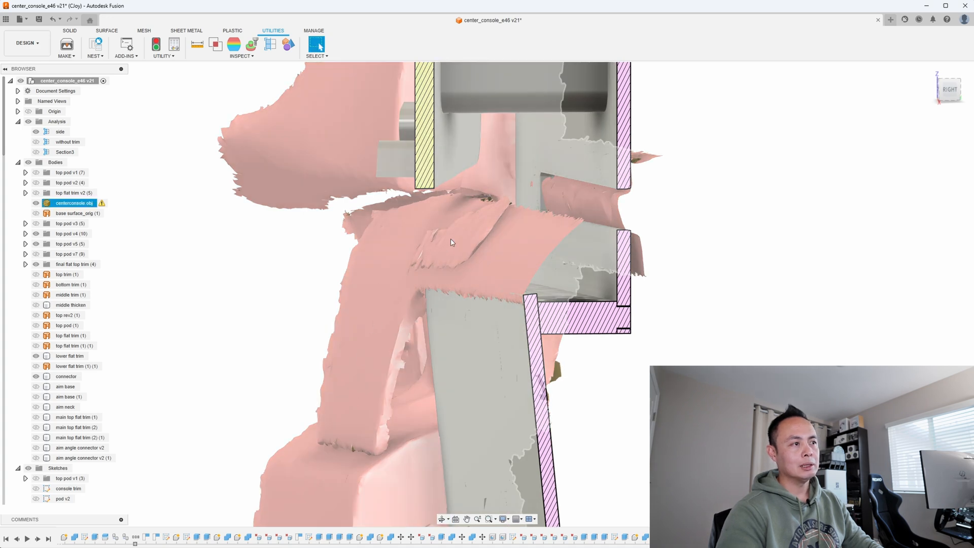
mouse_move(390, 319)
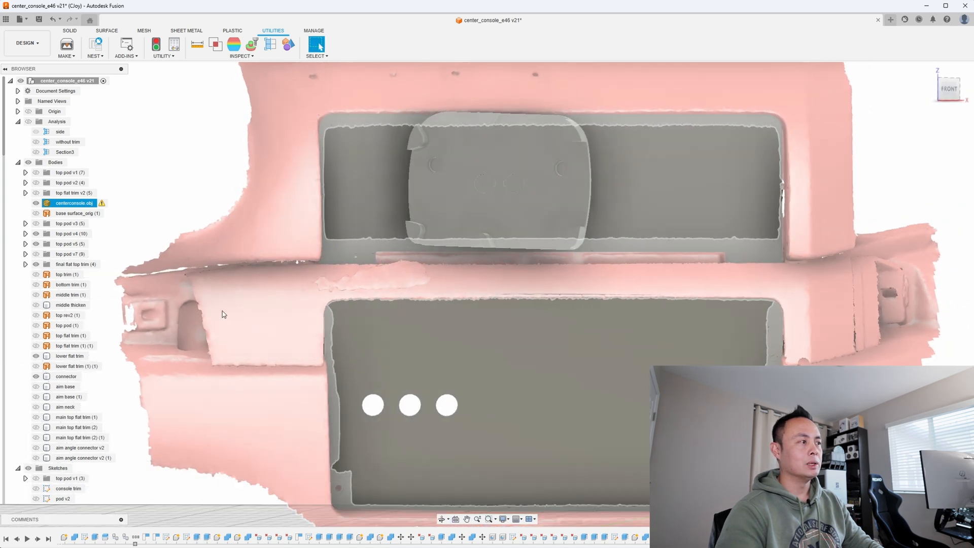
mouse_move(600, 293)
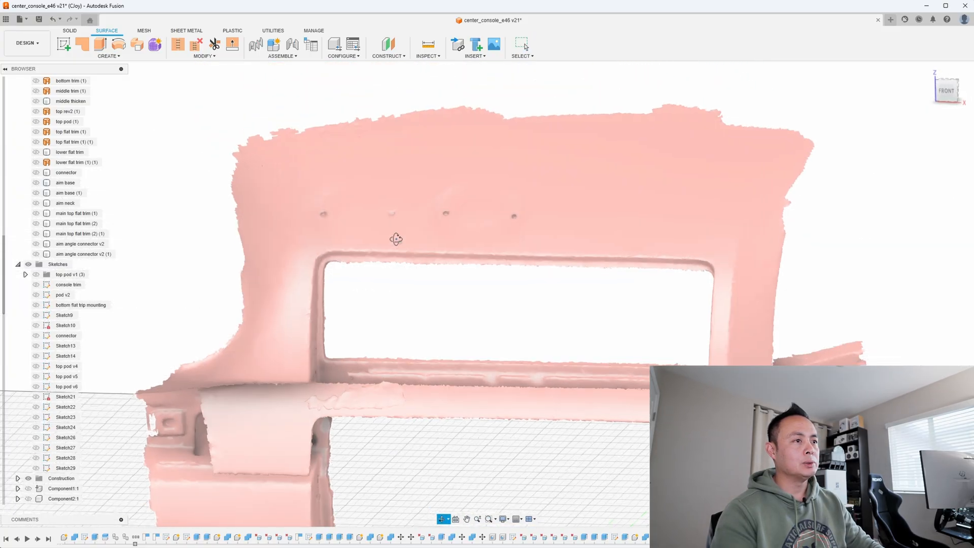
mouse_move(154, 46)
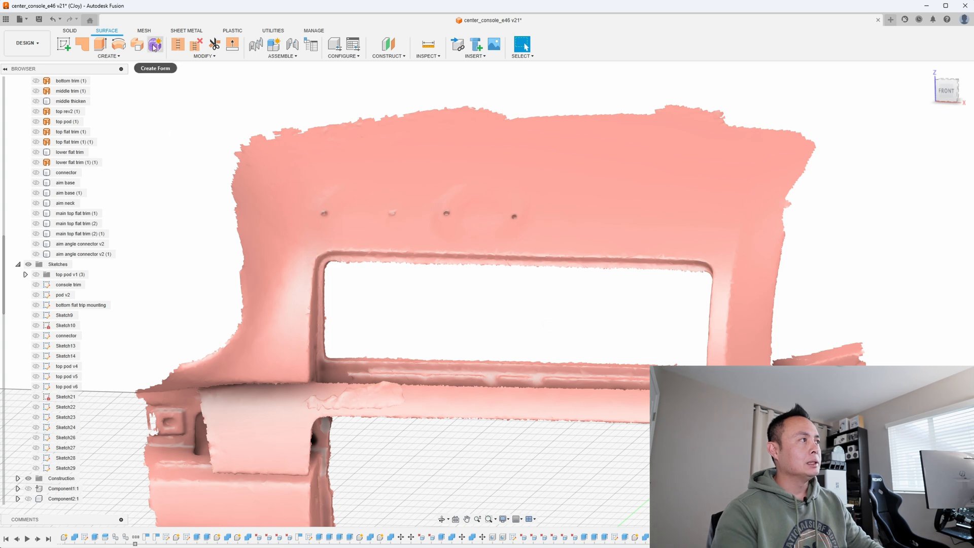
Step: Start a Create Form face with Object Snap enabled over the console opening
click(154, 47)
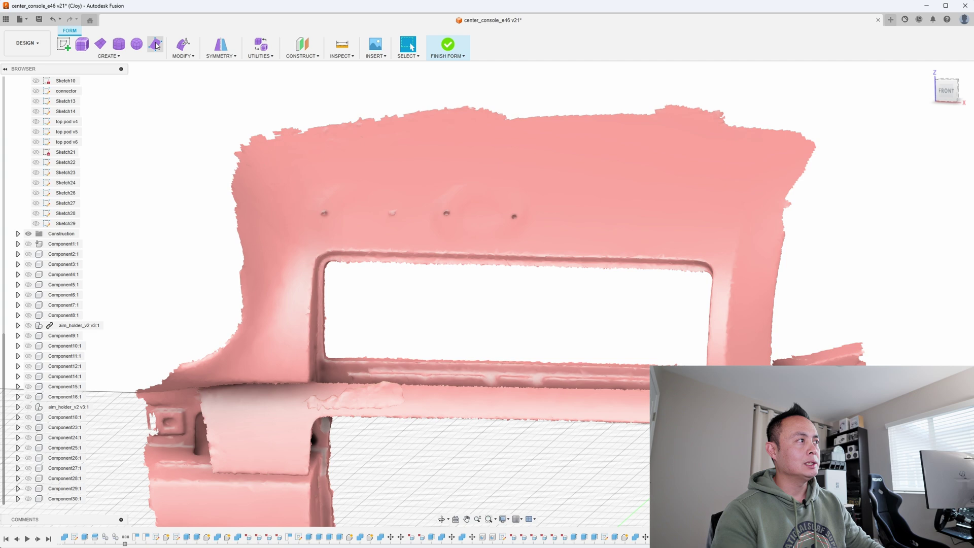
click(153, 43)
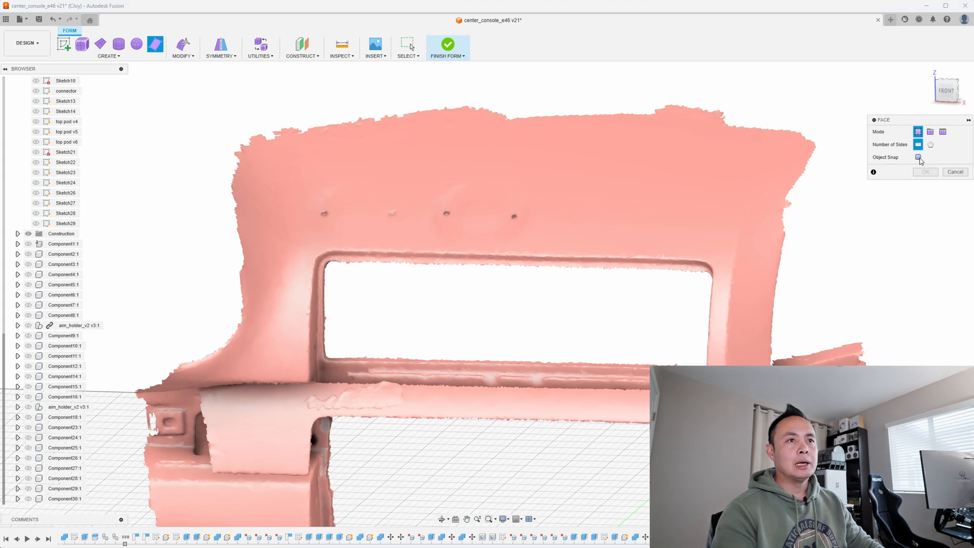
click(917, 156)
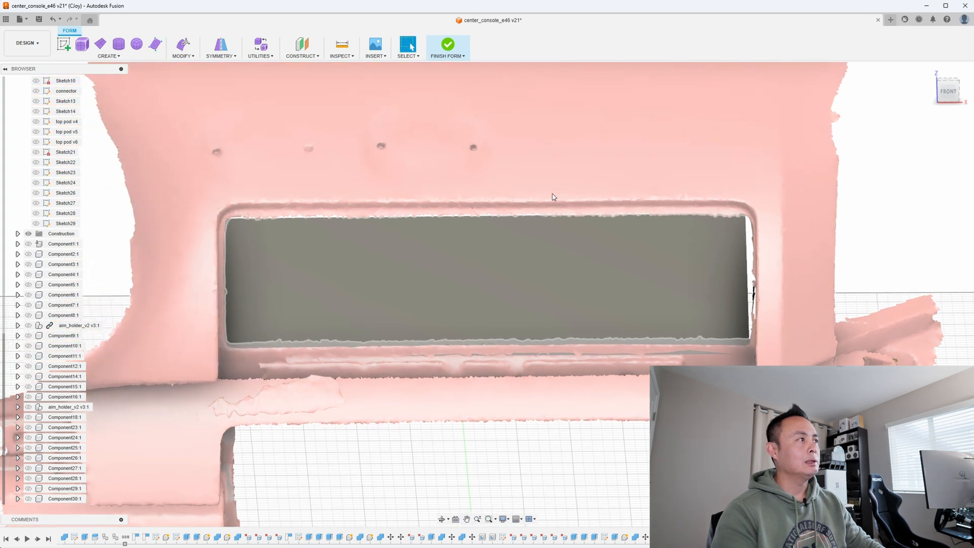
Step: Edit Form to pull the face's top and bottom edges past the opening border and confirm
click(182, 49)
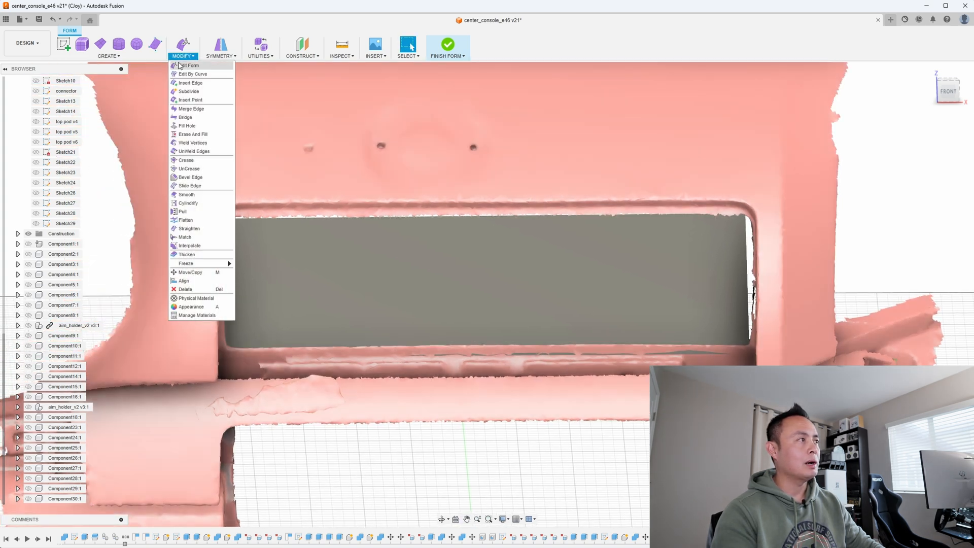
click(187, 65)
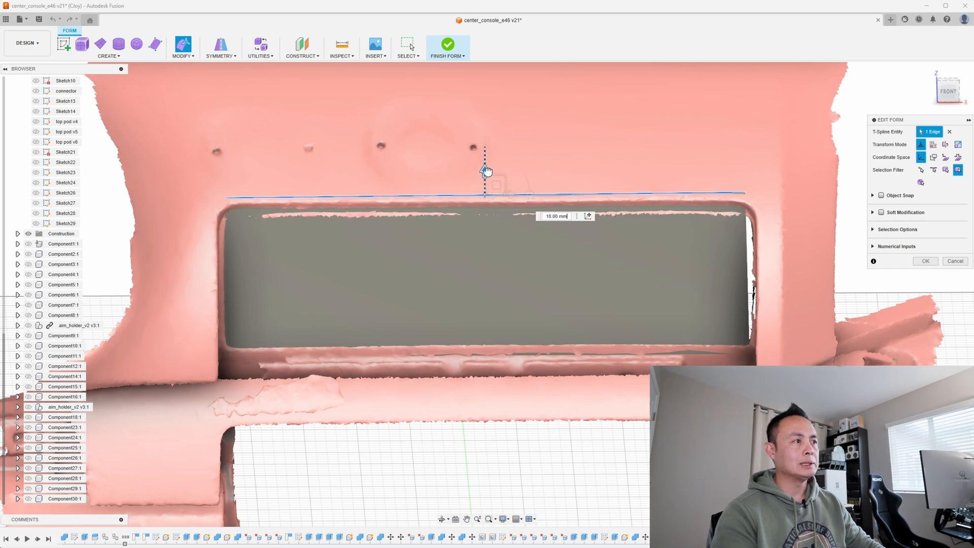
drag(484, 170, 484, 174)
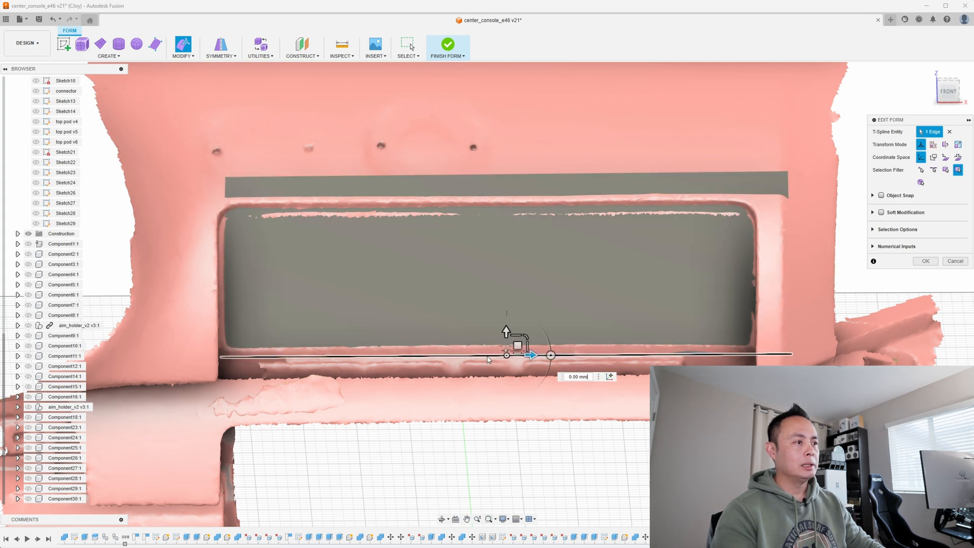
drag(506, 355, 506, 377)
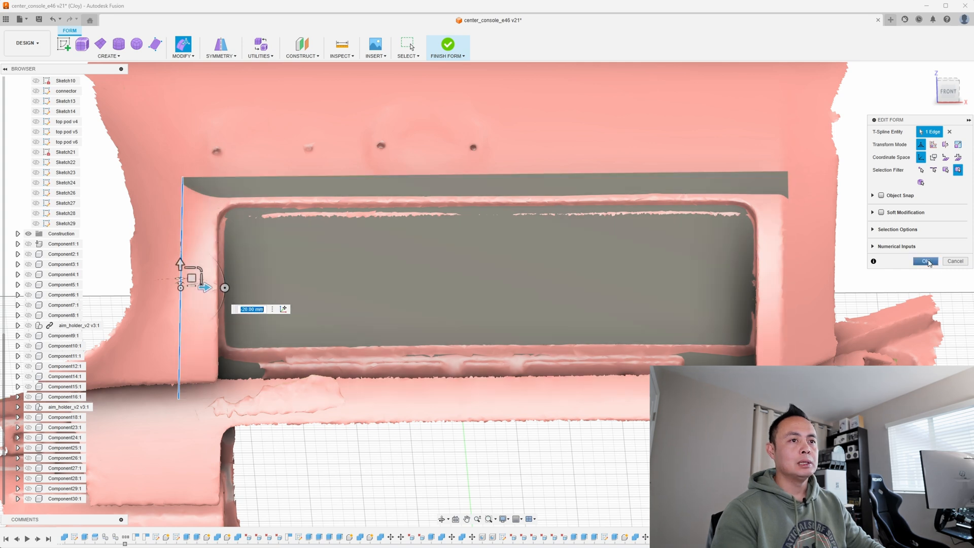
click(927, 261)
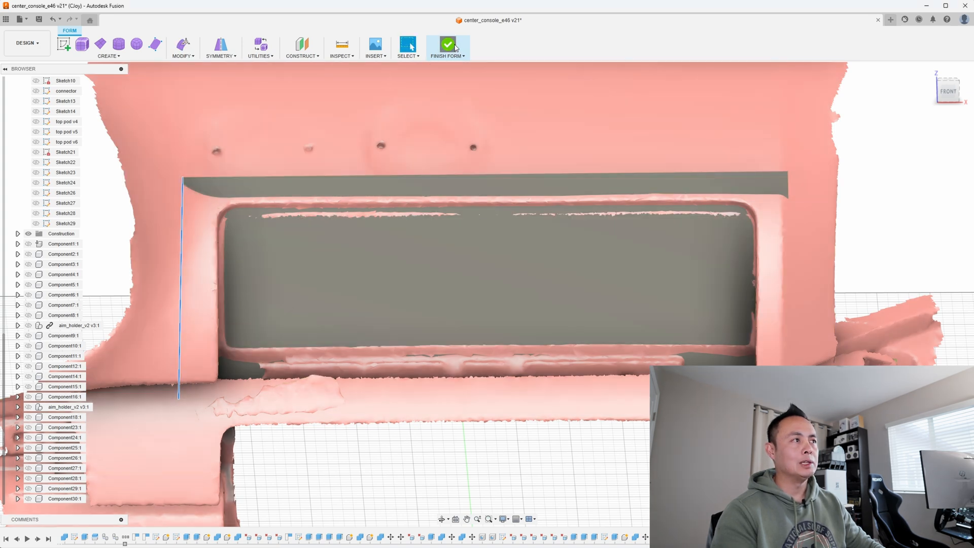
Step: Finish the freeform face as a surface body and trace the opening outline in a sketch
click(449, 43)
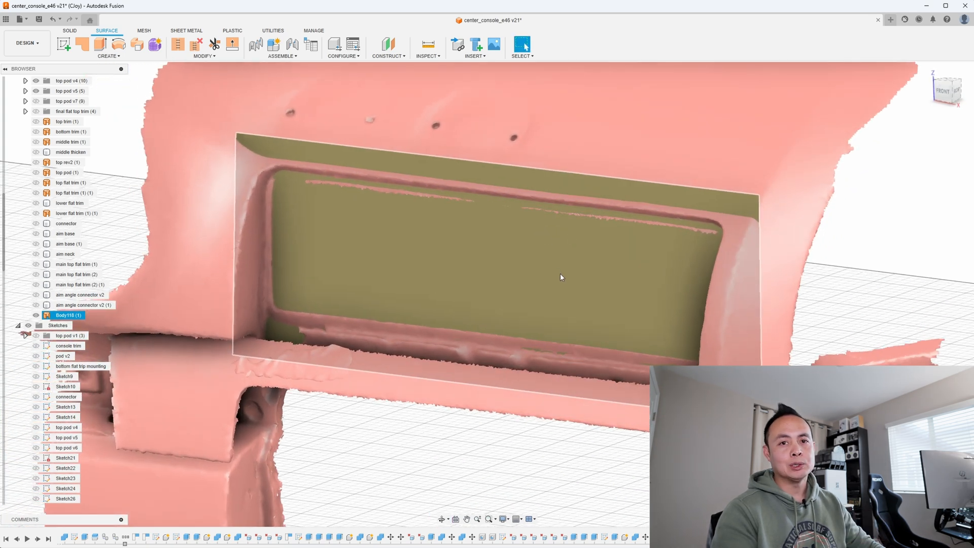
mouse_move(506, 264)
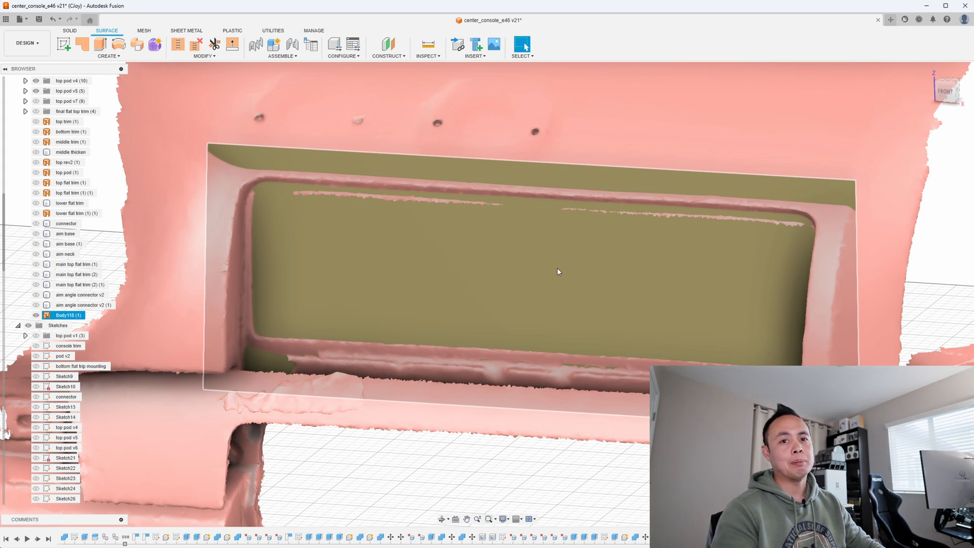
mouse_move(387, 236)
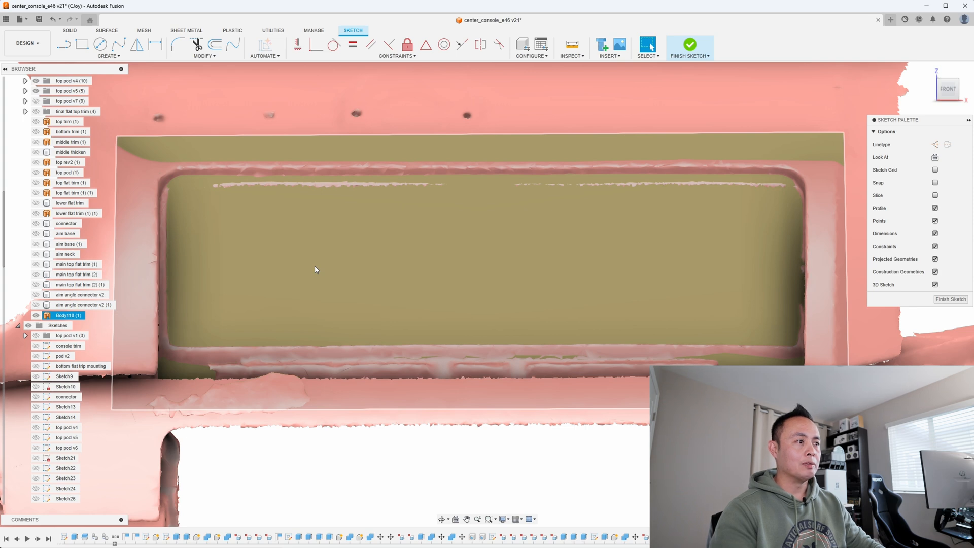
click(83, 43)
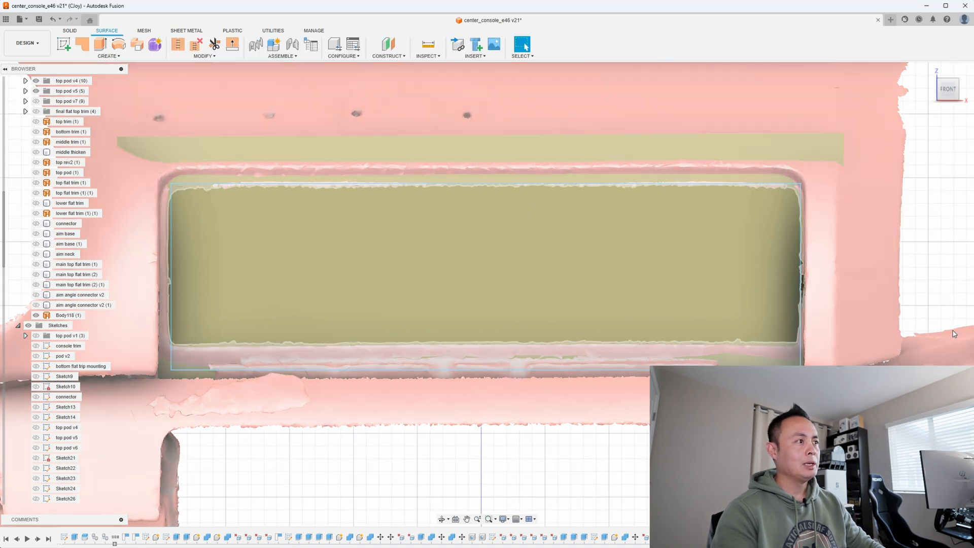
Step: Trim the flat surface to the sketched outline so the panel fills only the upper opening
click(67, 315)
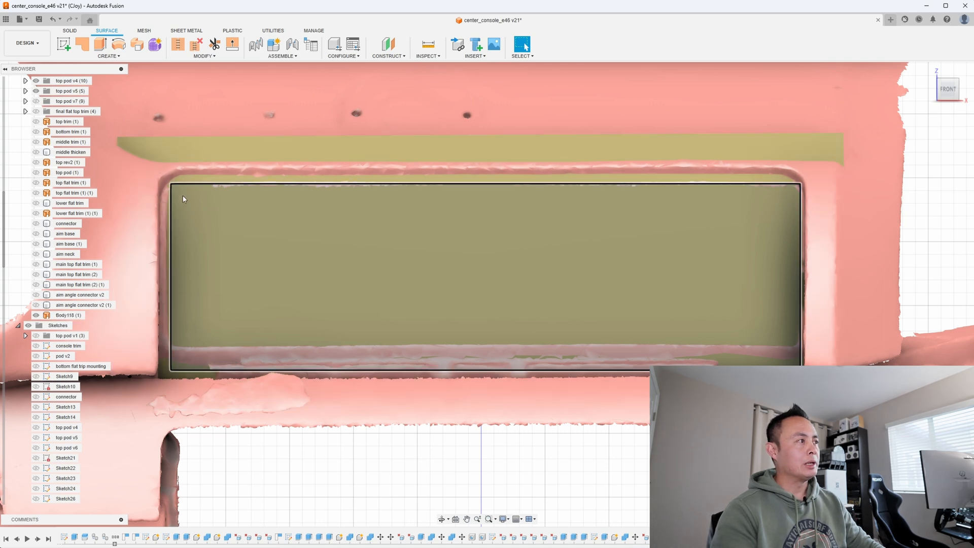
mouse_move(509, 325)
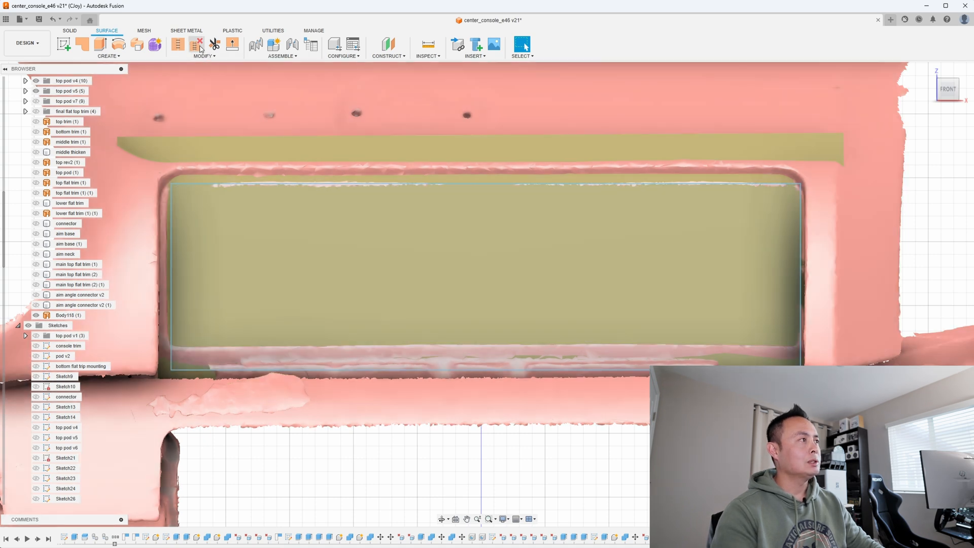
click(214, 42)
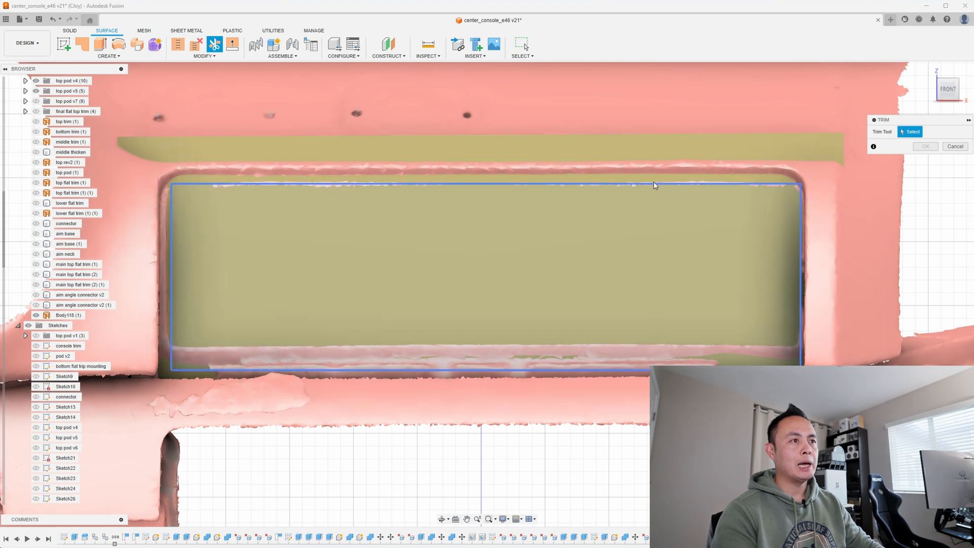
mouse_move(654, 186)
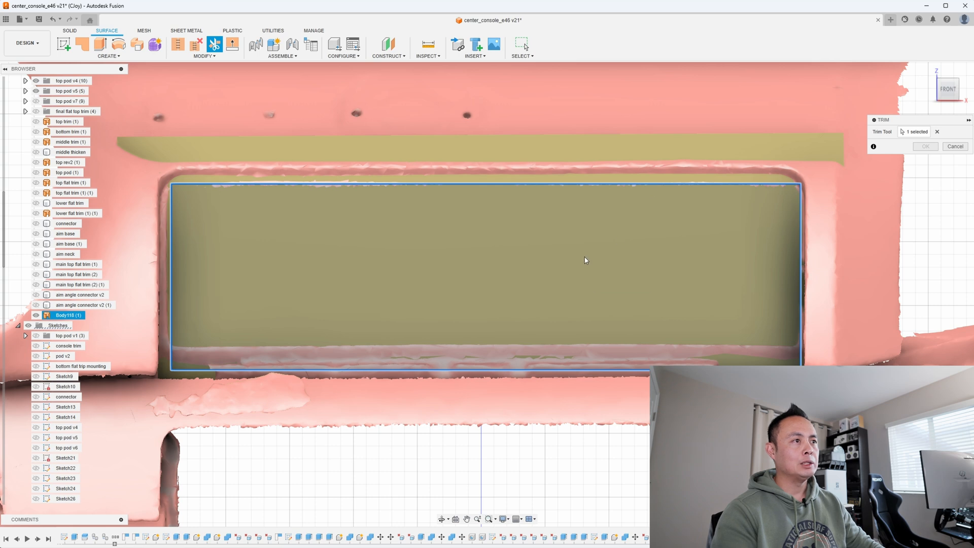
mouse_move(599, 151)
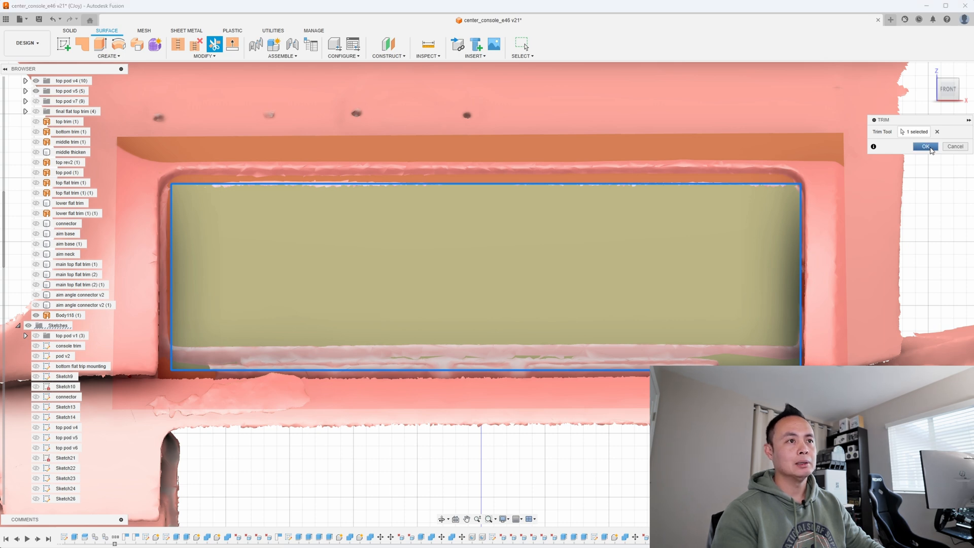
click(924, 146)
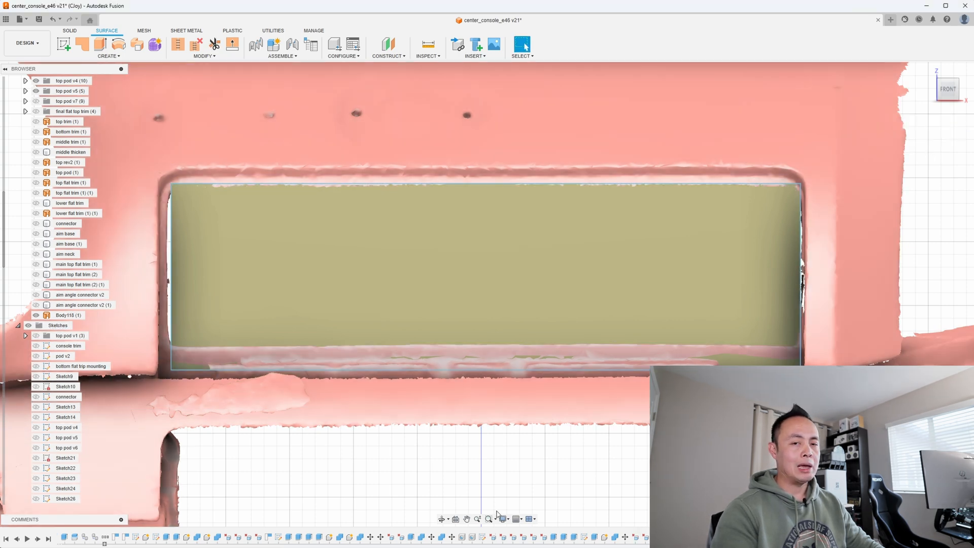